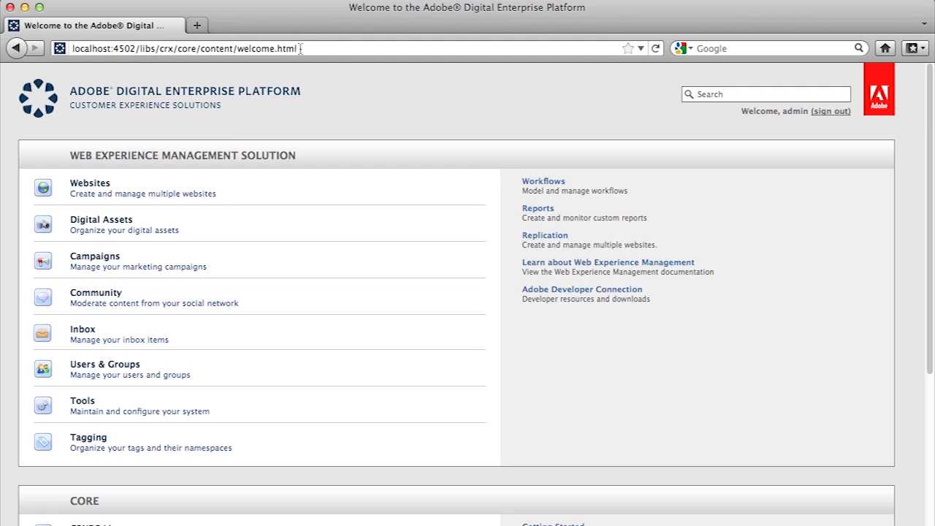
mouse_move(320, 114)
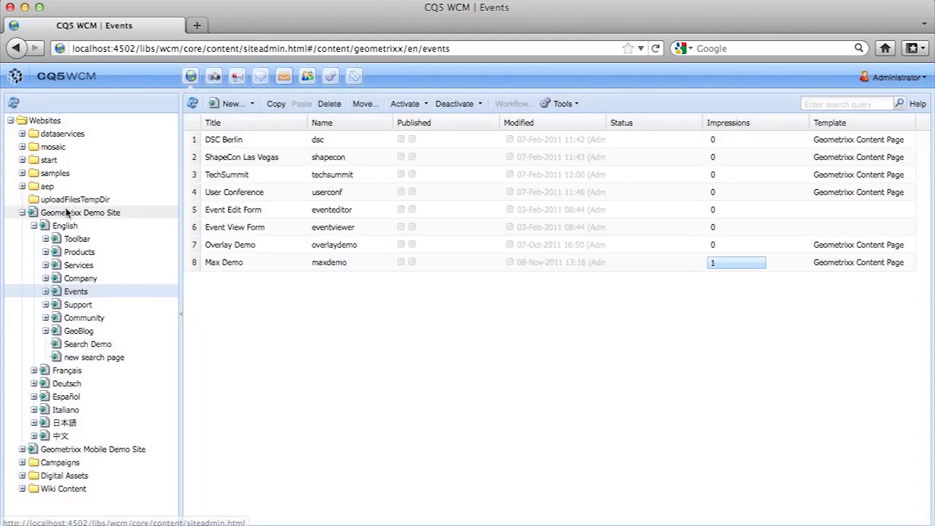
Delete the Max Demo page under Geometrixx Demo Site > English > Events.
click(80, 212)
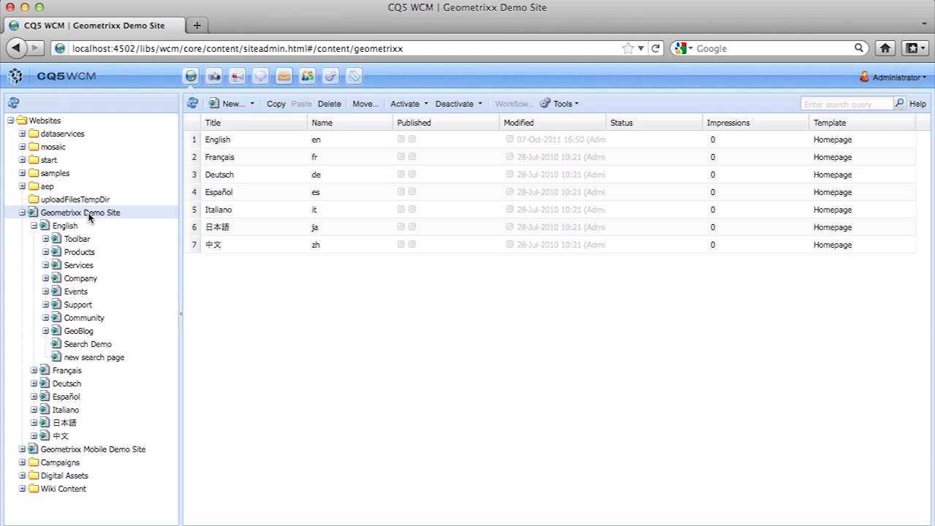
click(65, 225)
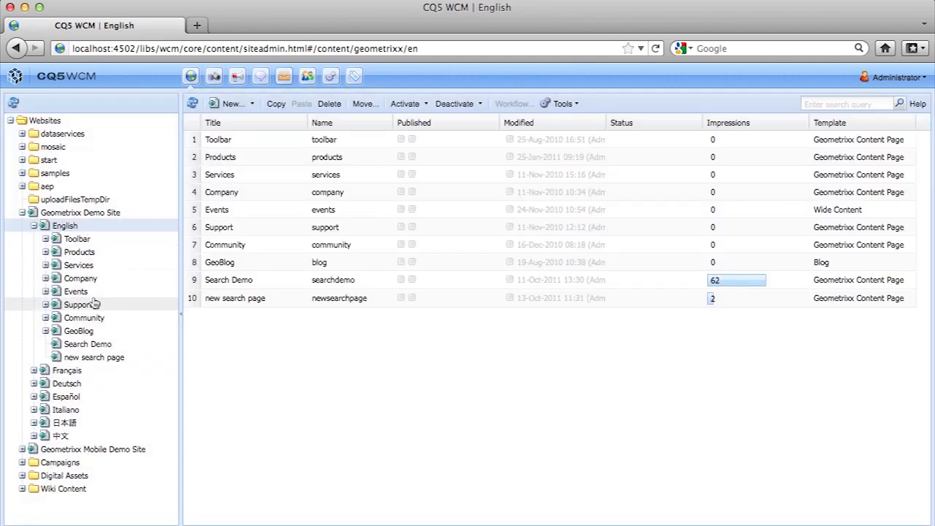
click(75, 291)
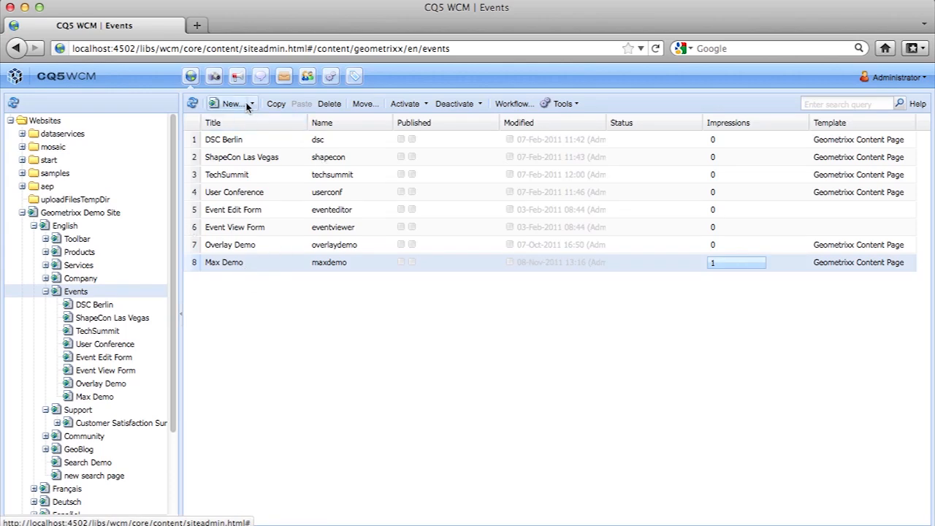
click(329, 103)
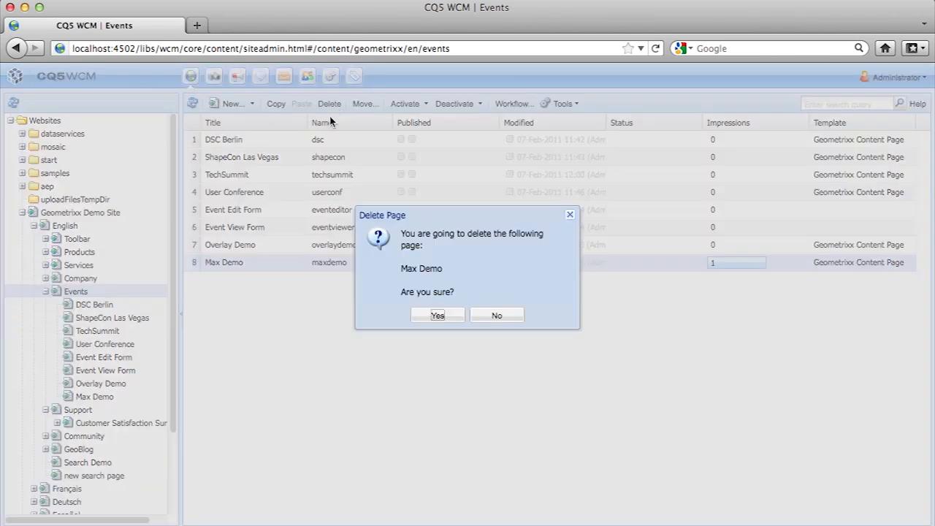
click(437, 315)
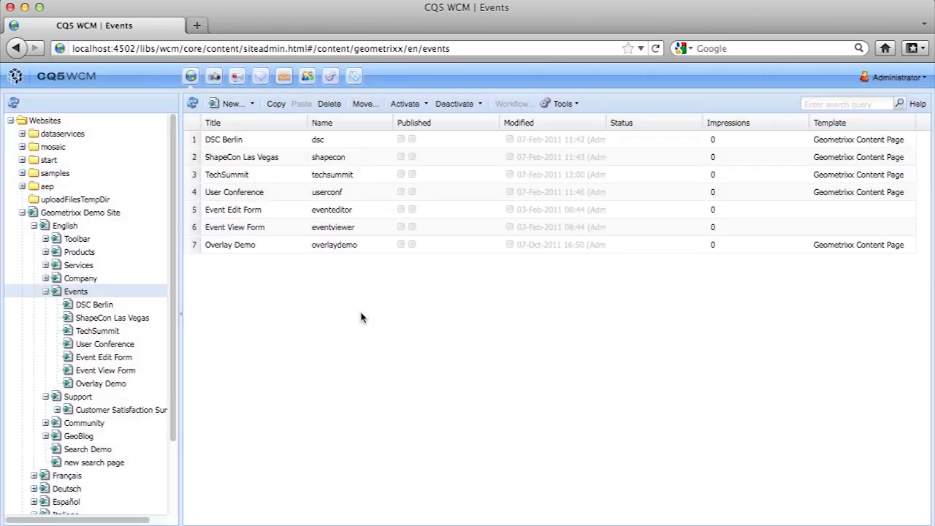
Create a Geometrixx Content Page under Events titled 'Max Demo', named 'maxdemo'.
click(231, 103)
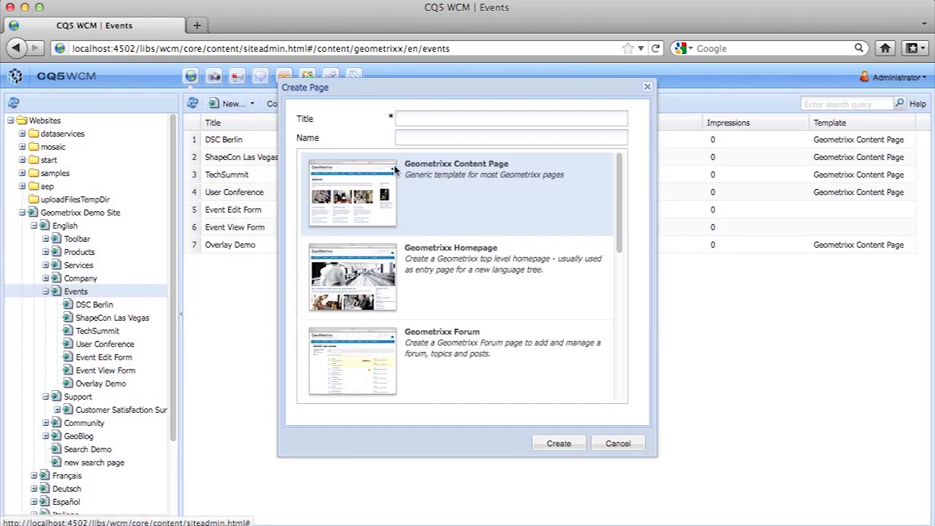
text(Max Demo)
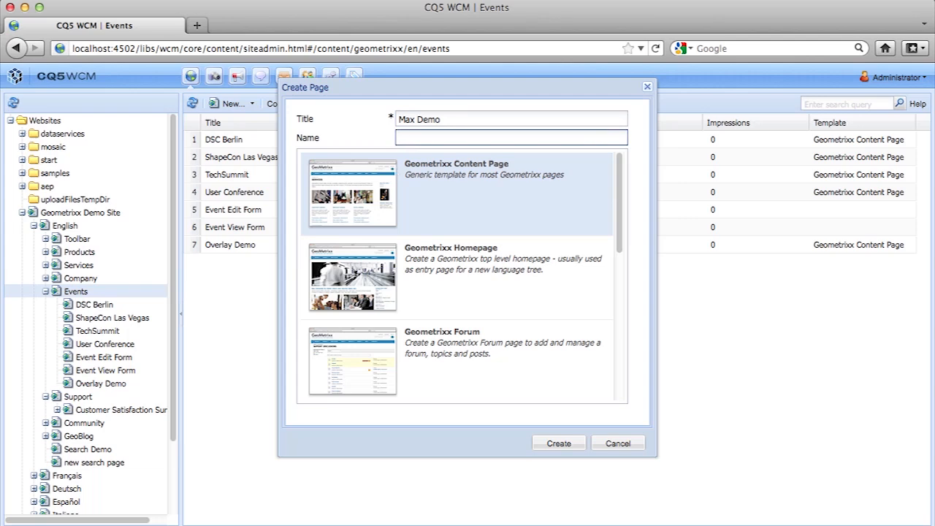
text(max)
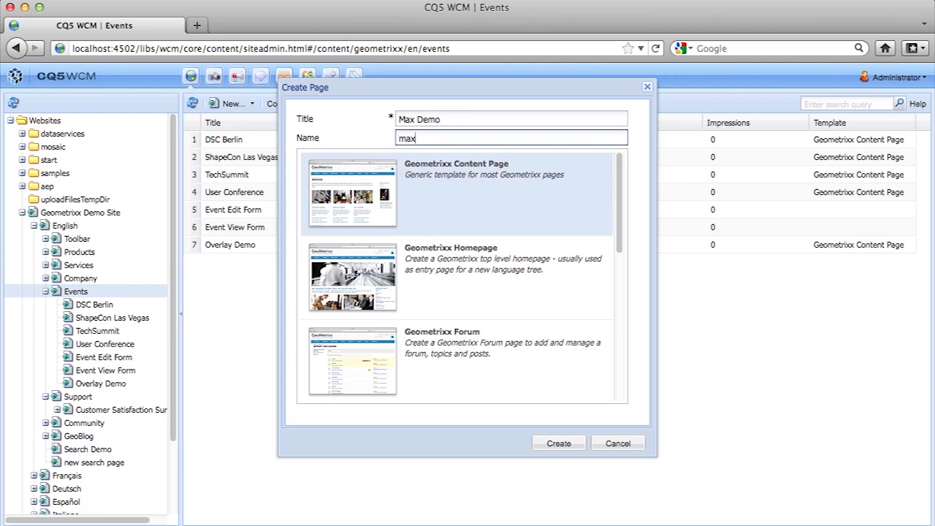
text(demo)
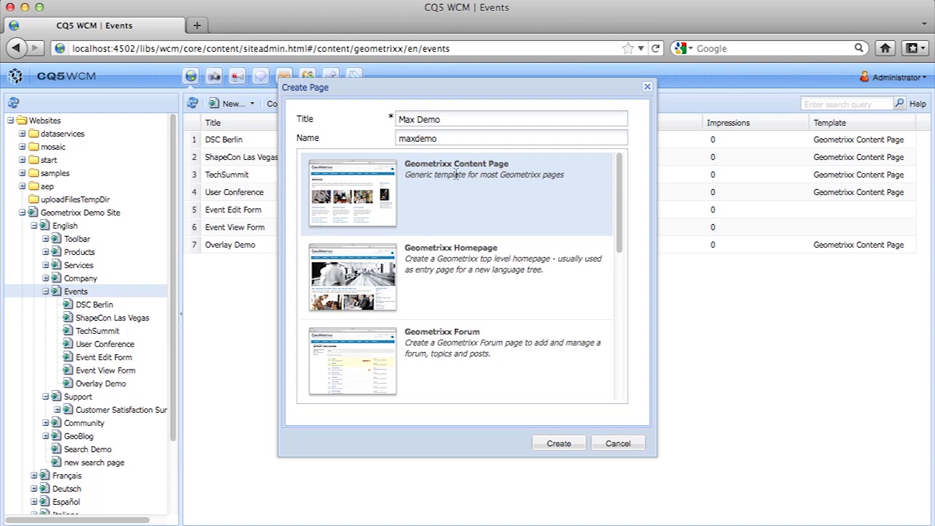
mouse_move(447, 173)
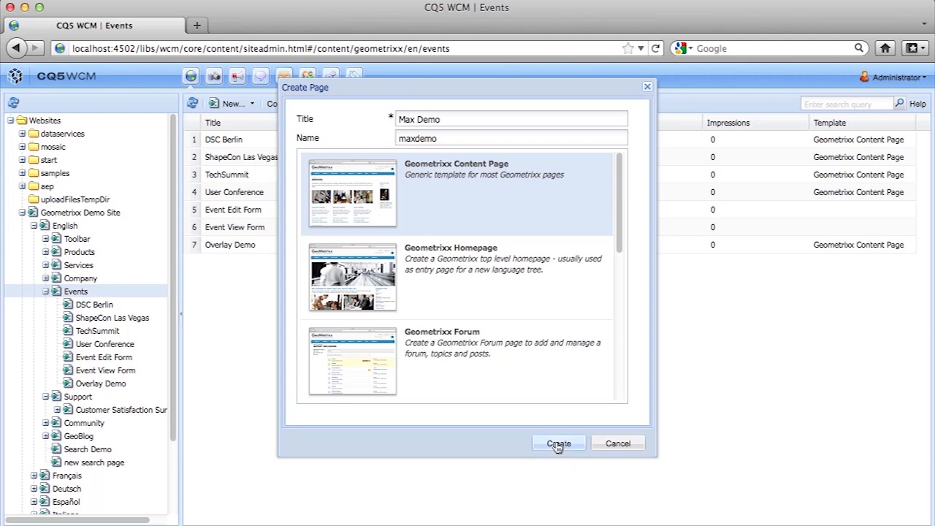
click(558, 444)
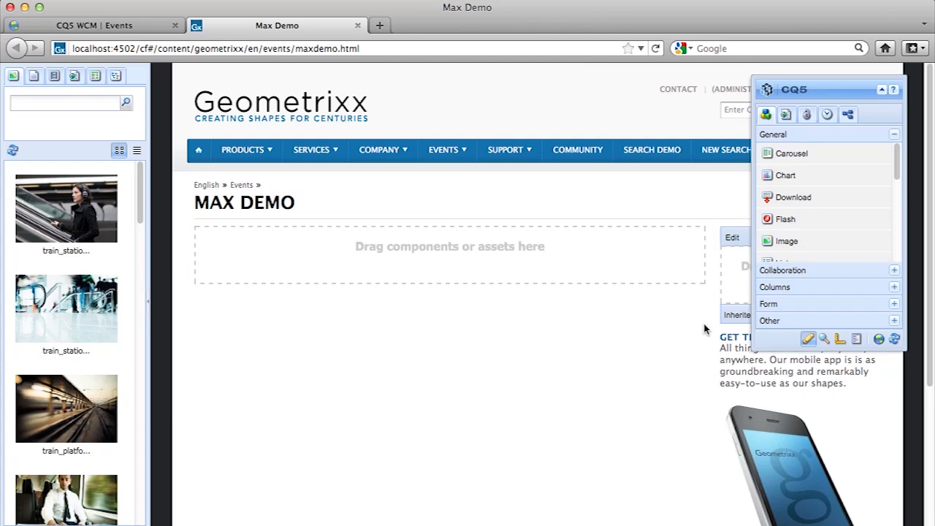
mouse_move(696, 356)
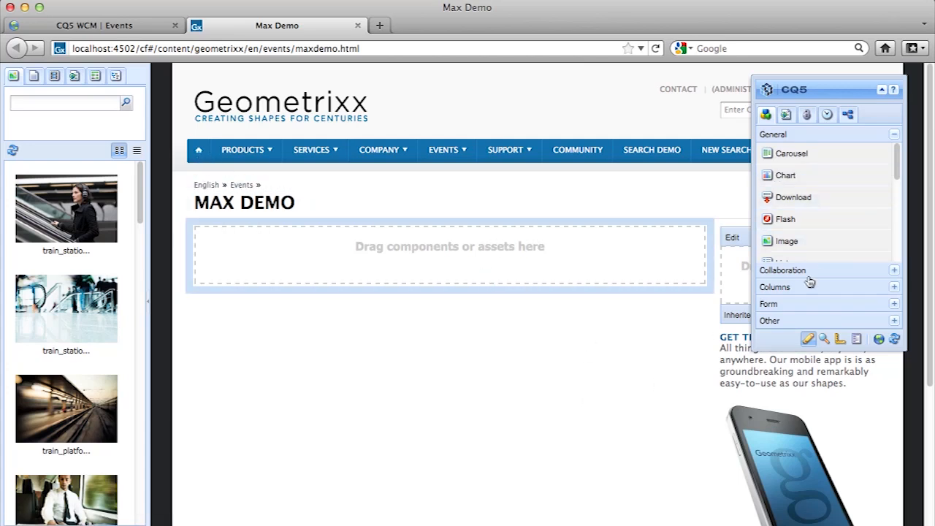
mouse_move(809, 175)
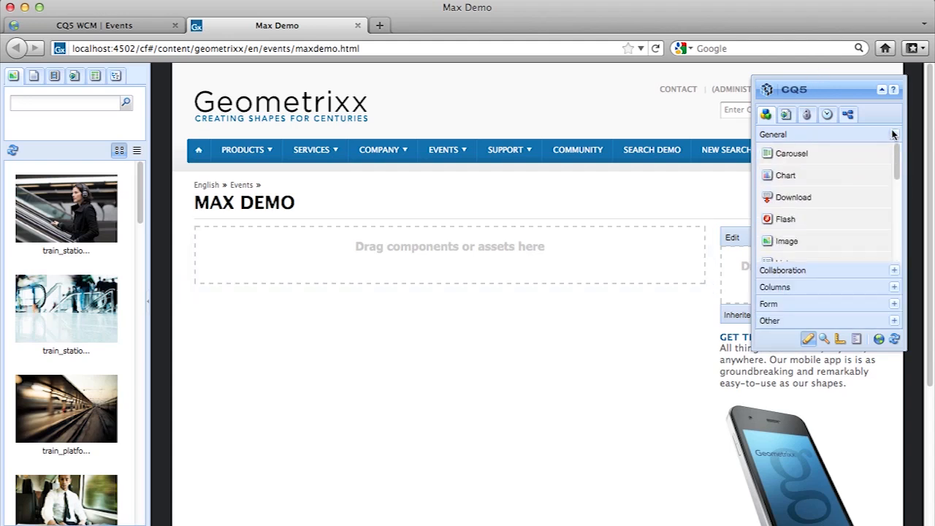
Switch the Max Demo page into design mode using the Sidekick's Design icon.
click(839, 218)
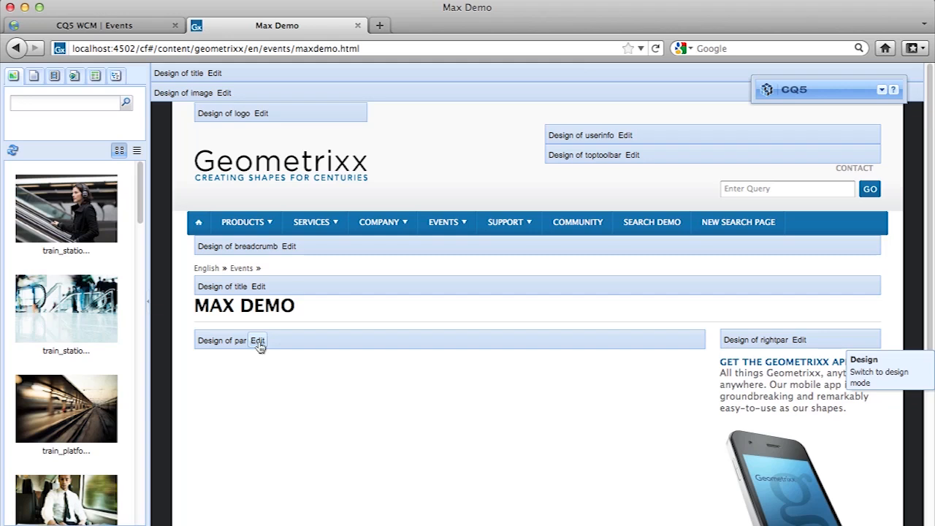
Check Text in the par paragraph system's allowed components and confirm.
click(258, 340)
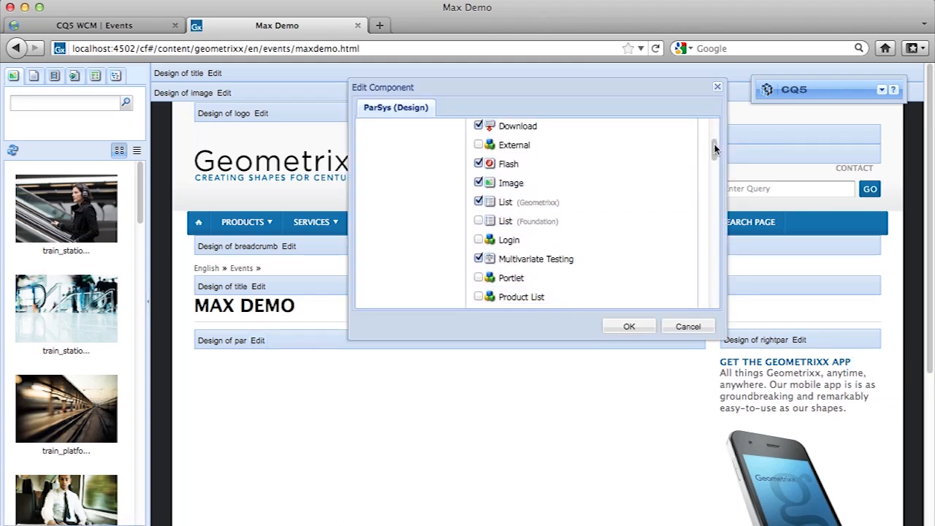
scroll(down, 3)
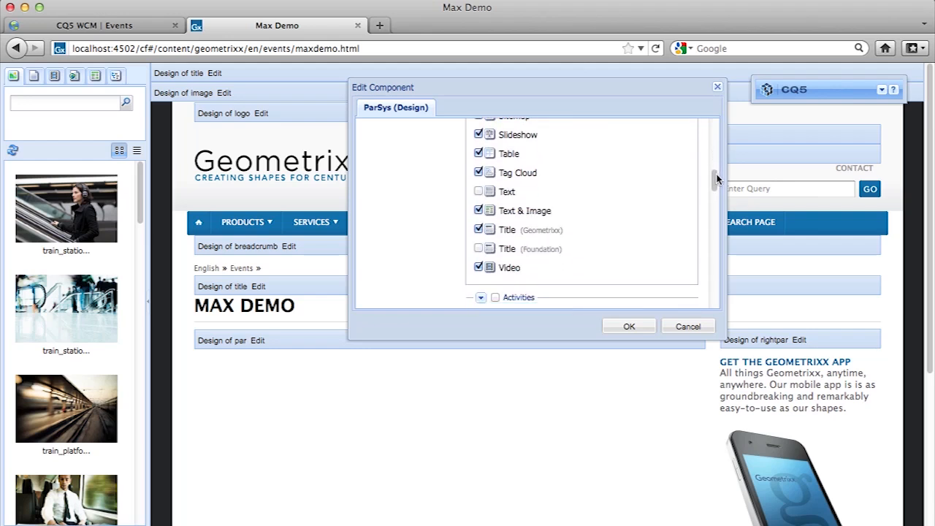
click(479, 191)
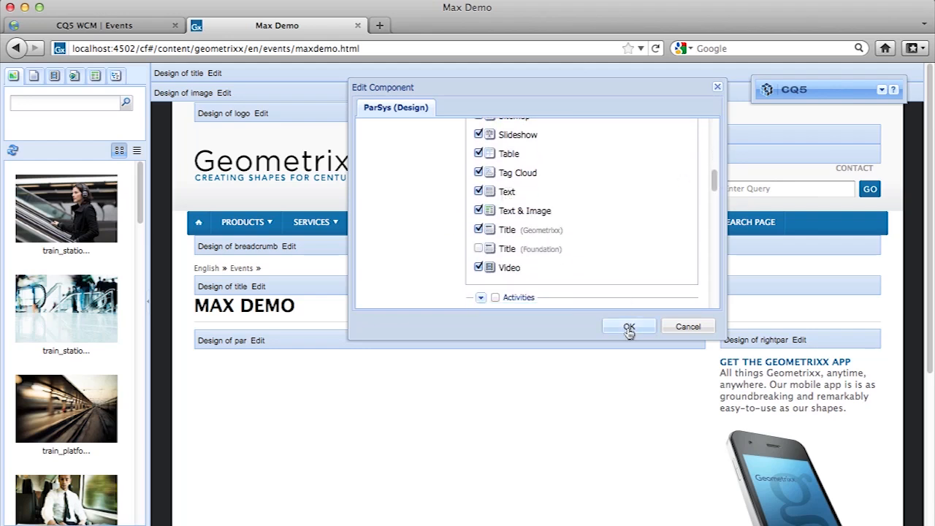
click(628, 327)
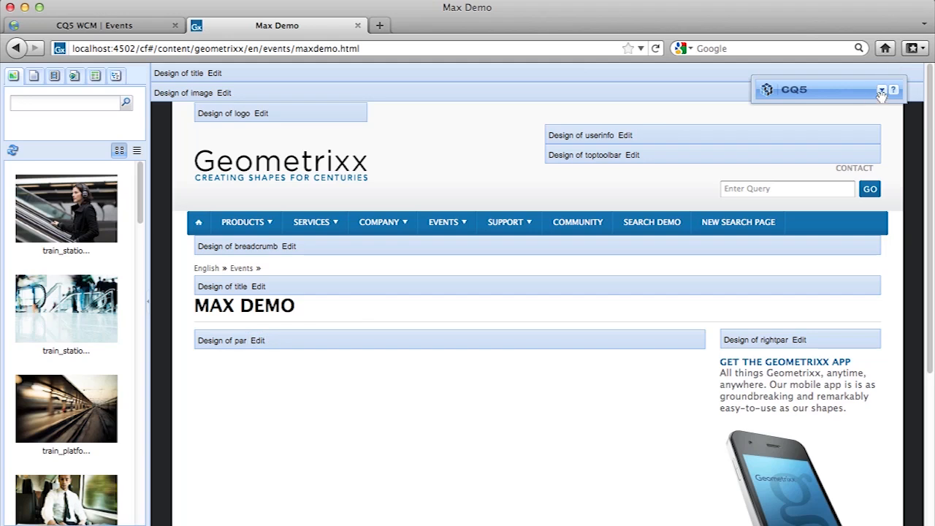
Back in Edit mode, place a Text component under MAX DEMO with lorem ipsum text.
click(882, 90)
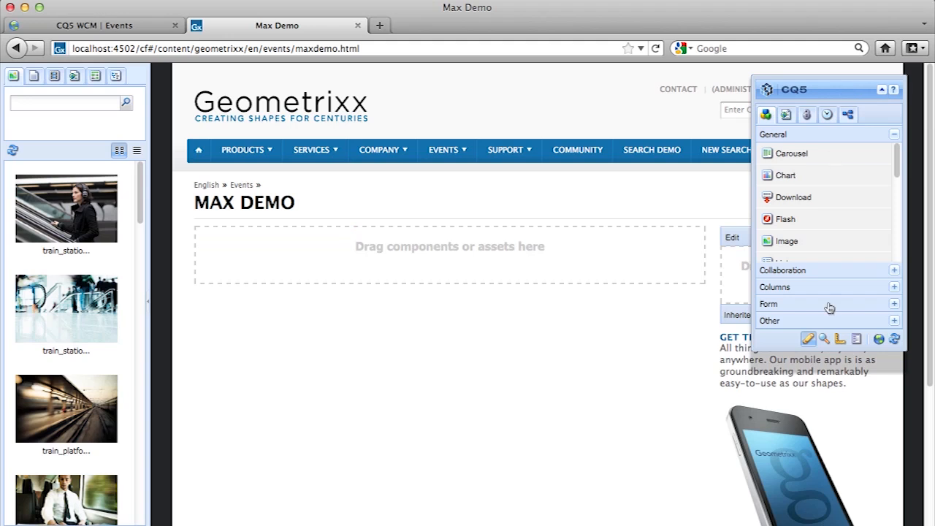
scroll(down, 3)
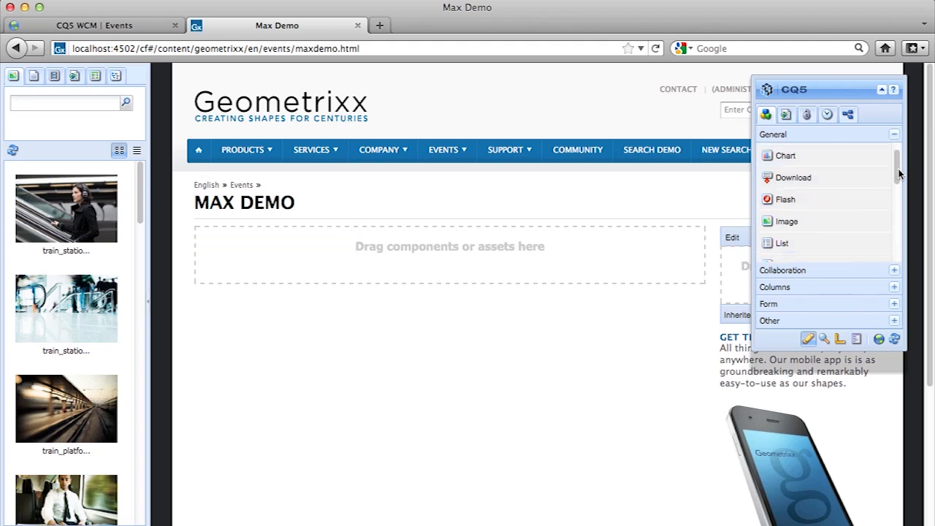
scroll(down, 3)
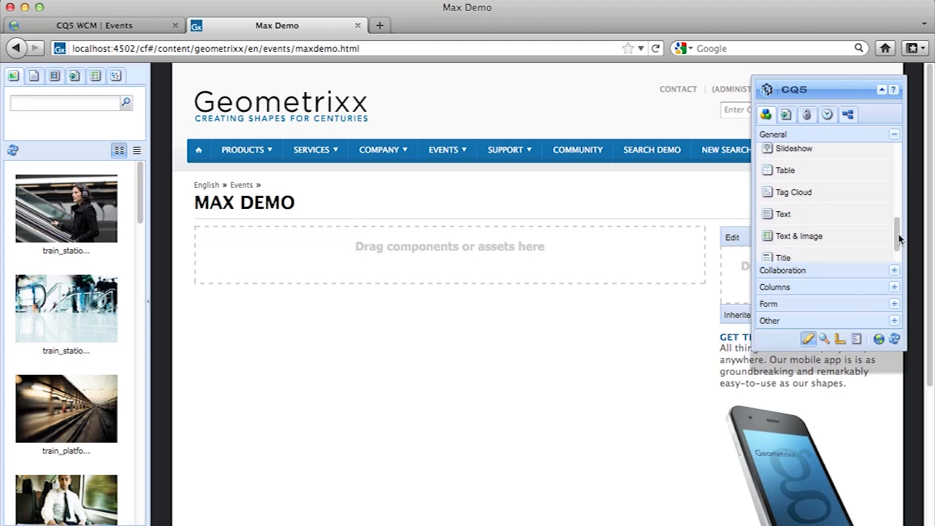
drag(784, 213, 438, 351)
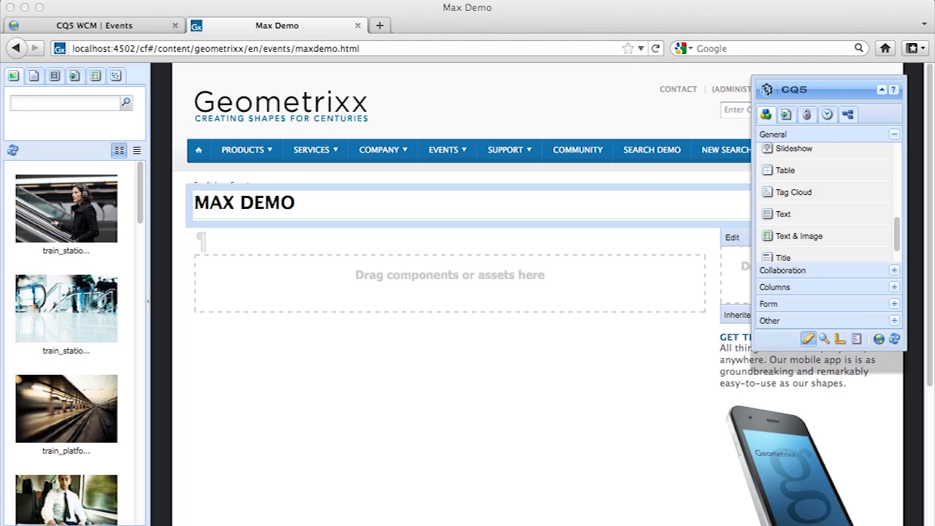
mouse_move(380, 257)
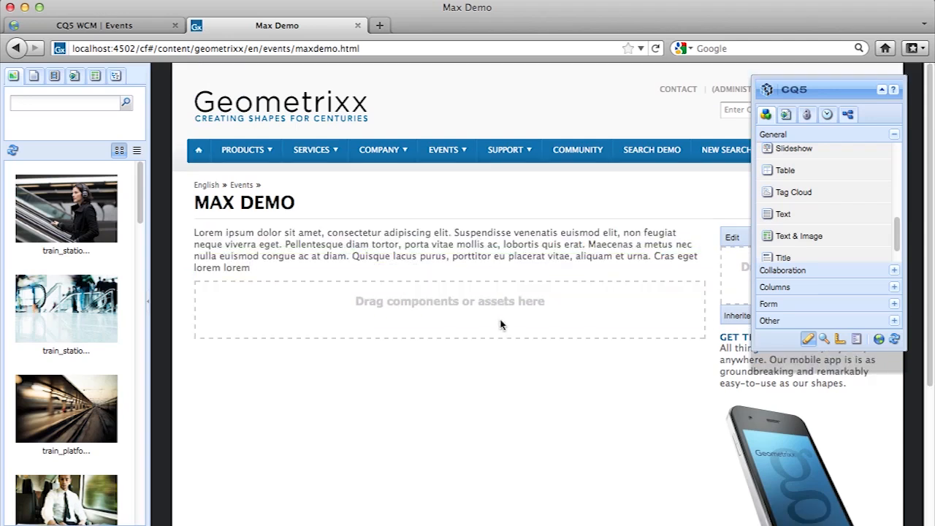
click(446, 250)
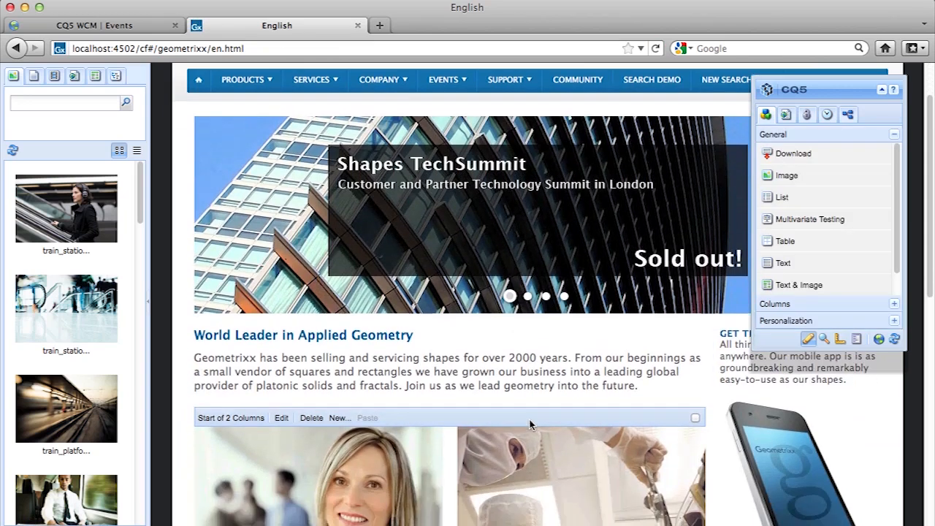
Un-bold 'space' and 'polygons' in the Shape Technology paragraph on the English page.
scroll(down, 3)
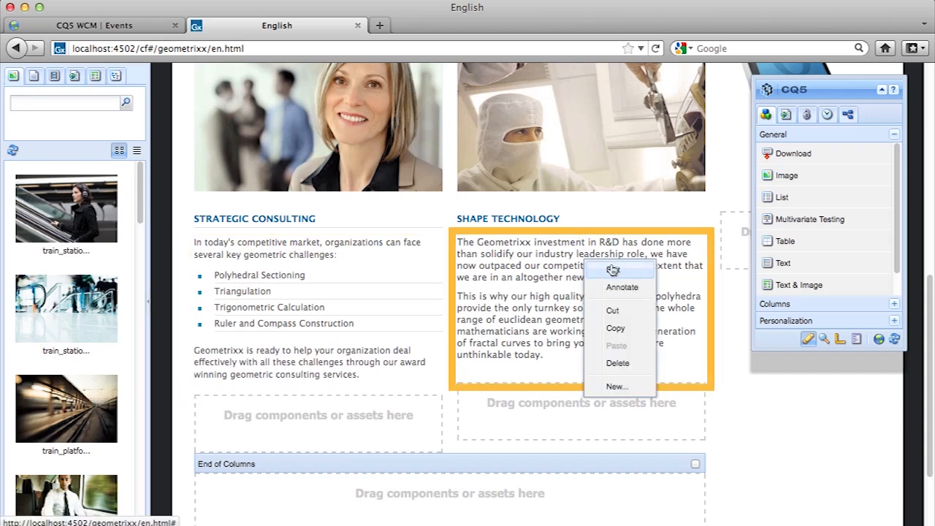
click(613, 270)
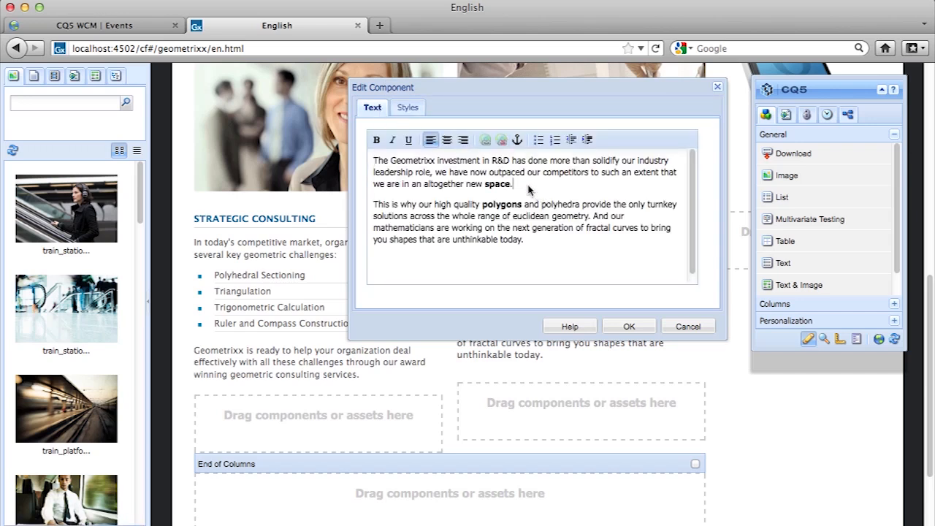
double_click(497, 184)
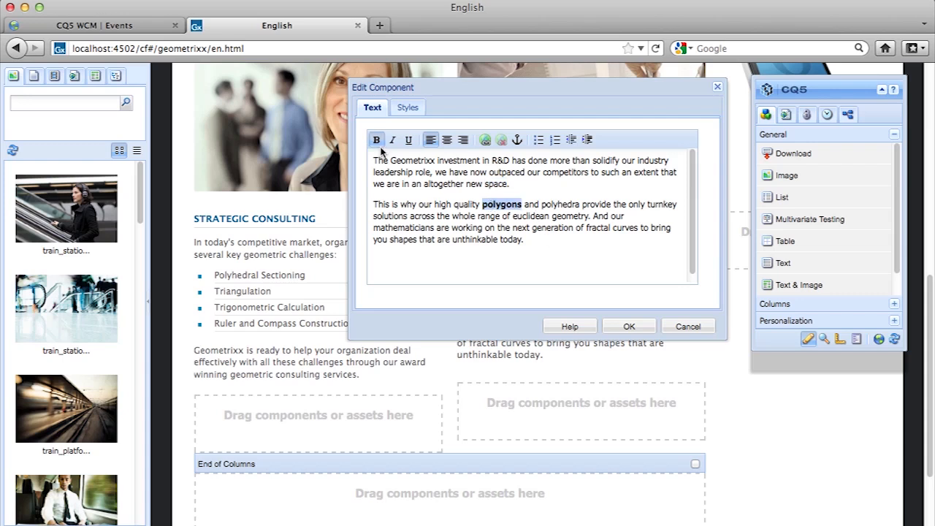
click(628, 326)
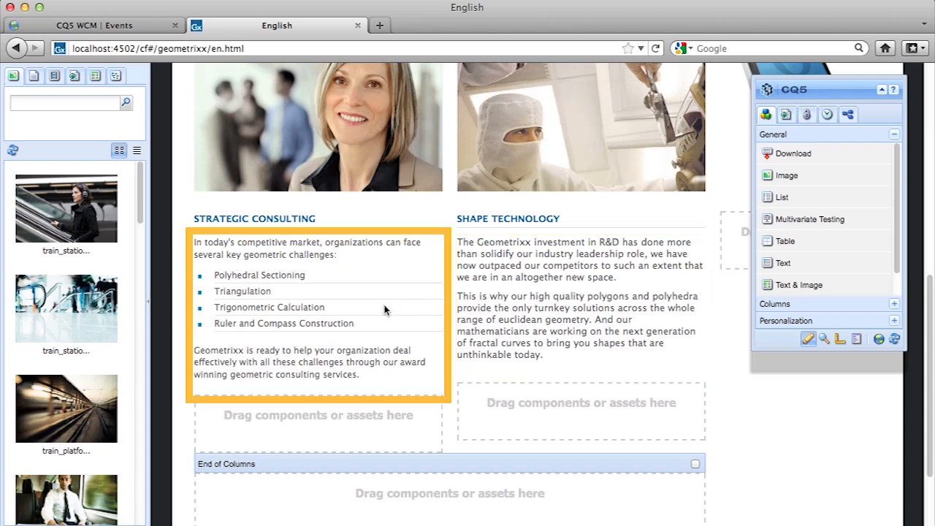
mouse_move(521, 187)
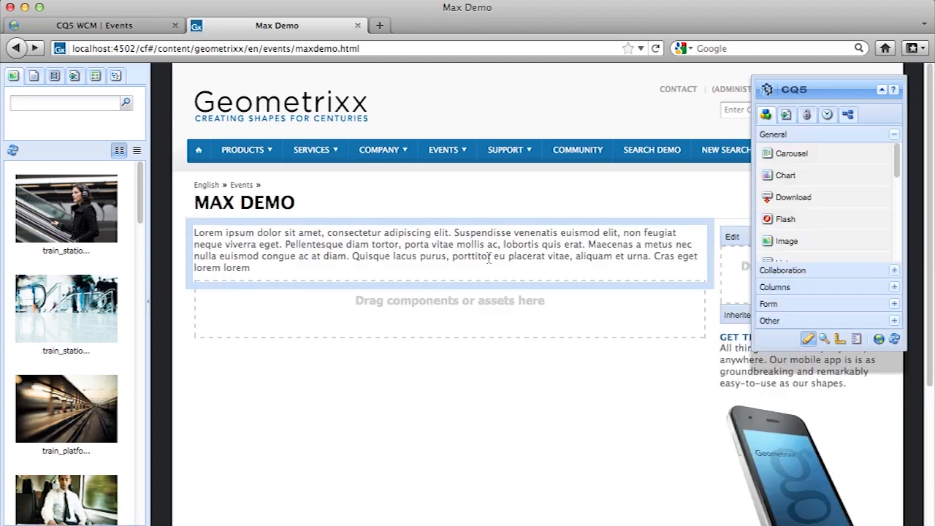
Select the lorem ipsum text block, then expand the Sidekick's Form and Other groups.
click(445, 250)
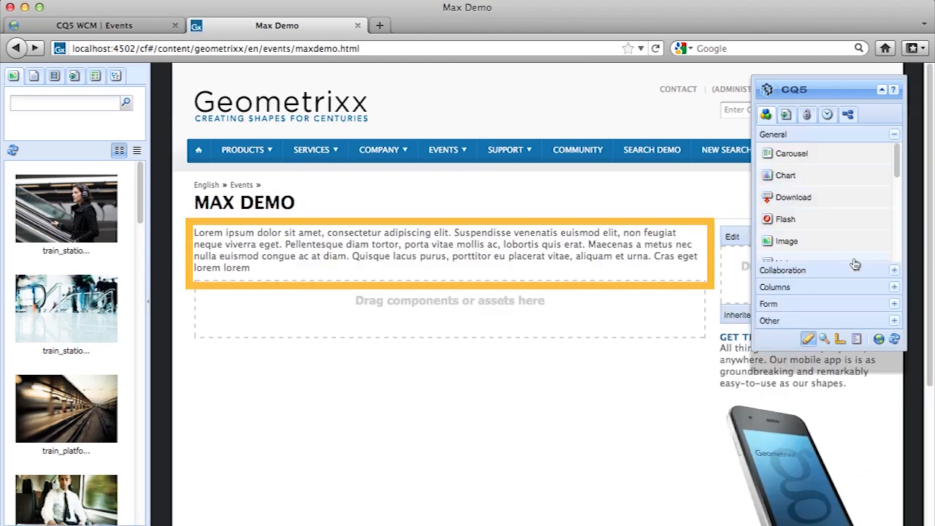
click(769, 184)
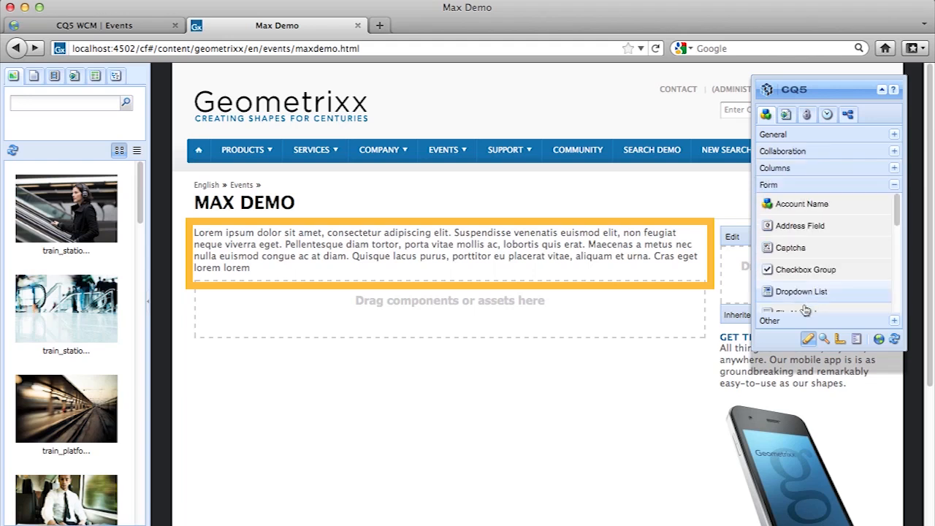
click(770, 201)
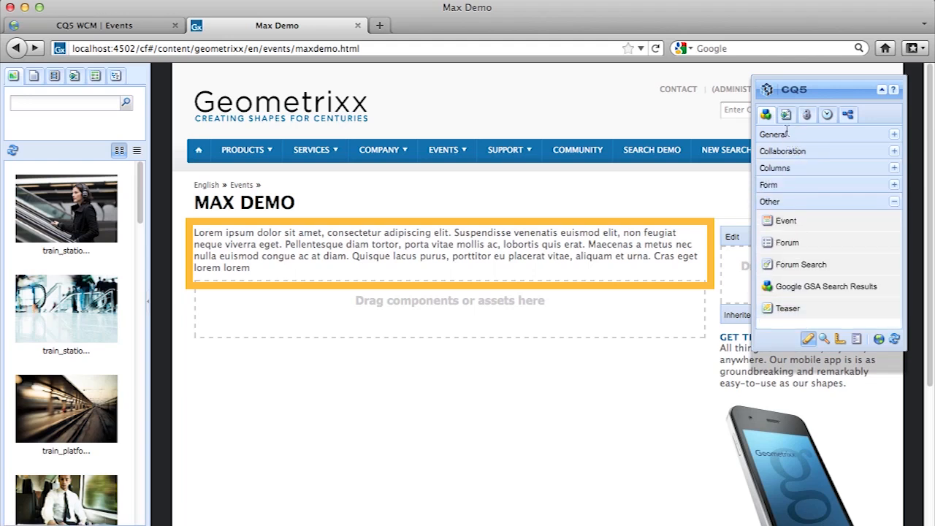